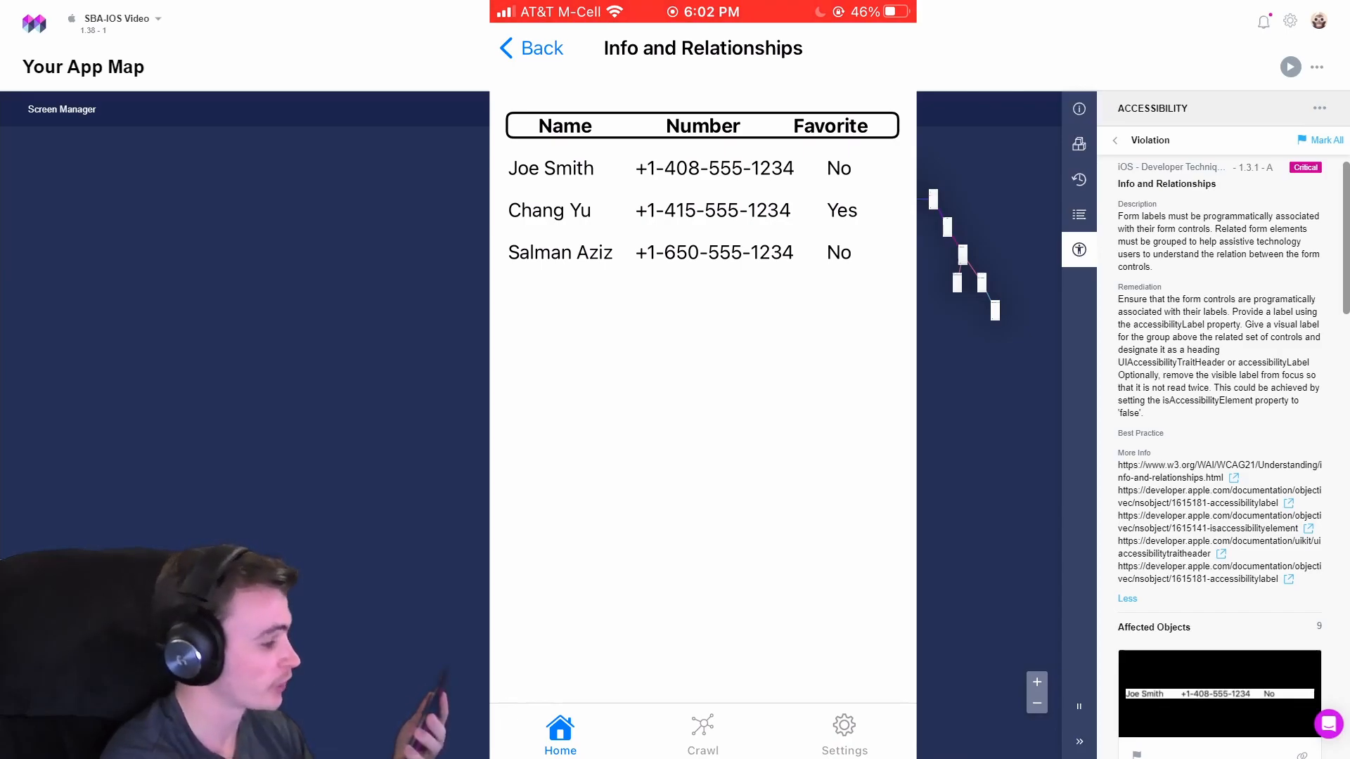
Review the Info and Relationships violation, then bring up DataViewControllerV2.swift in AppCode.
{"action": "left_click", "coordinate": [702, 252]}
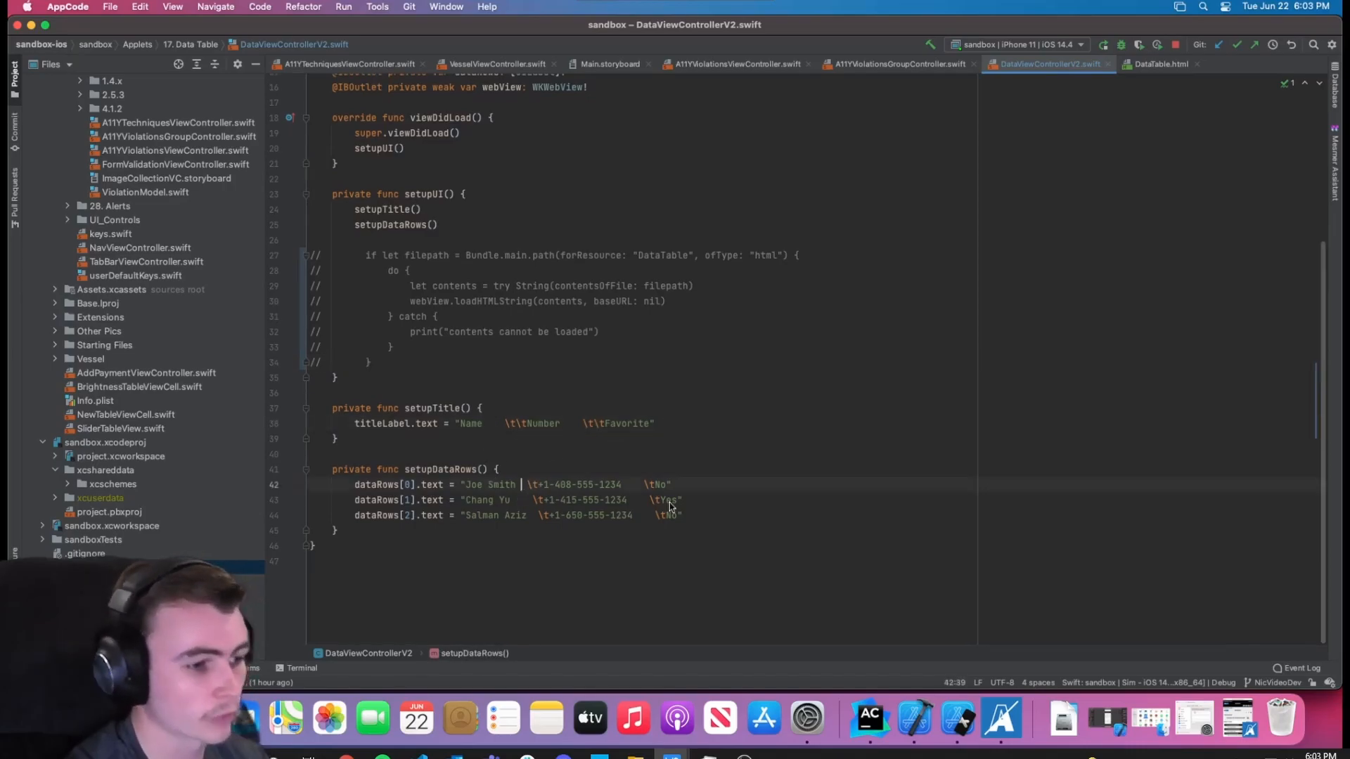
Uncomment the if-let block in setupUI that loads DataTable.html into the web view.
{"action": "left_click", "coordinate": [530, 501]}
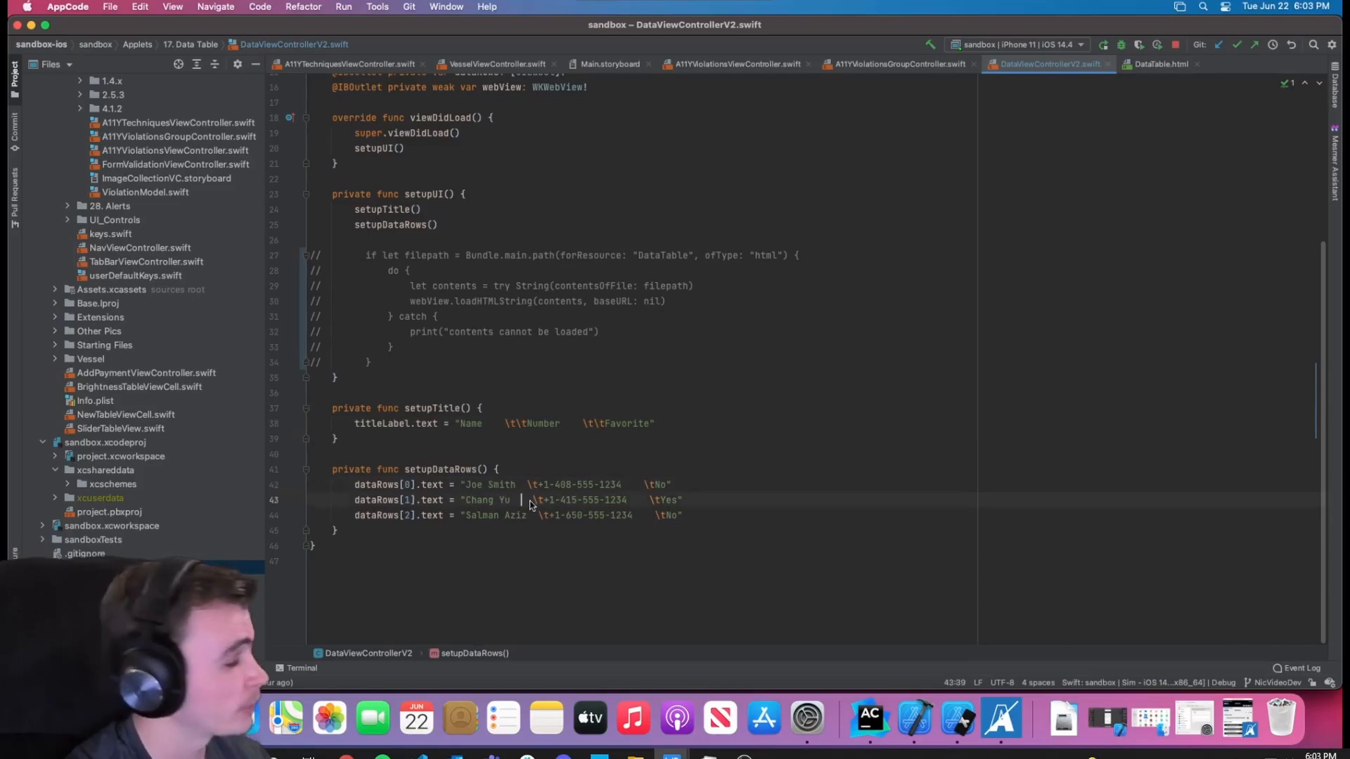
{"action": "mouse_move", "coordinate": [637, 540]}
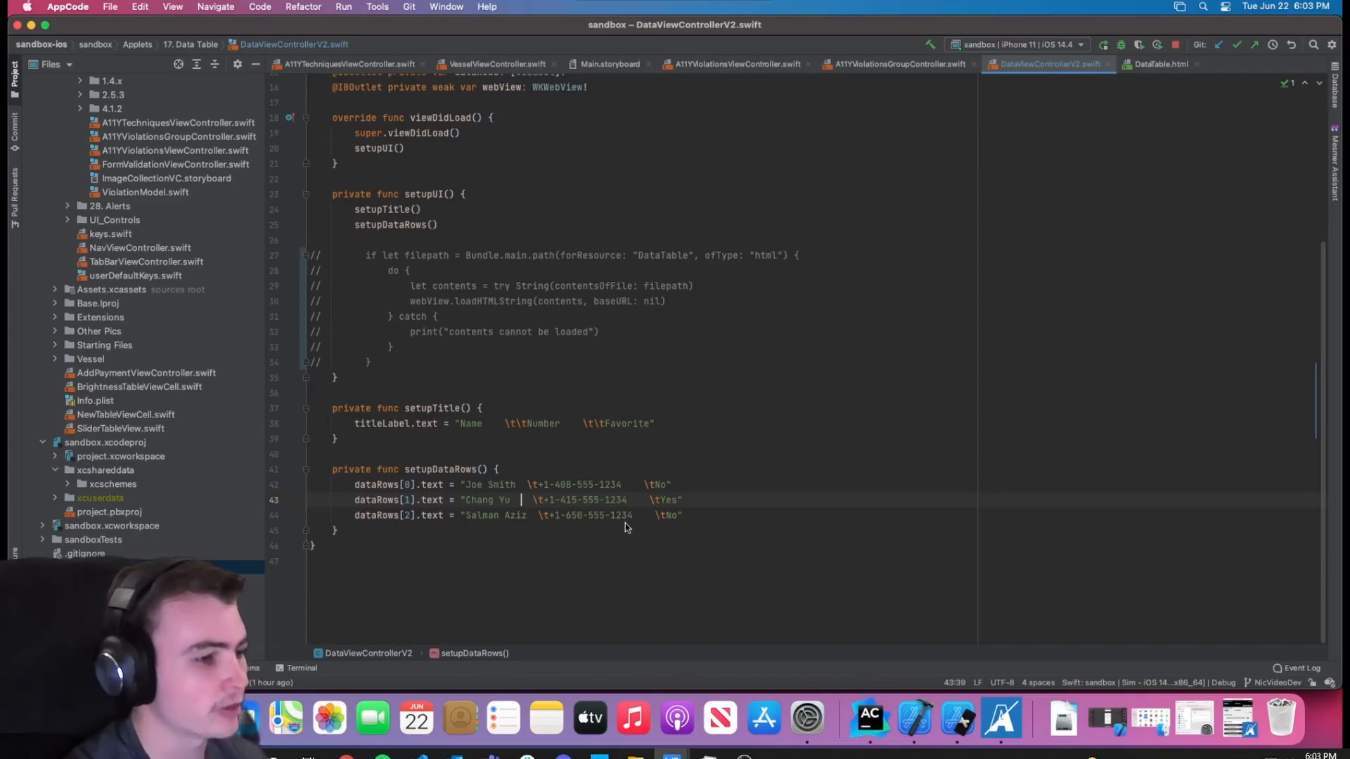
{"action": "mouse_move", "coordinate": [610, 588]}
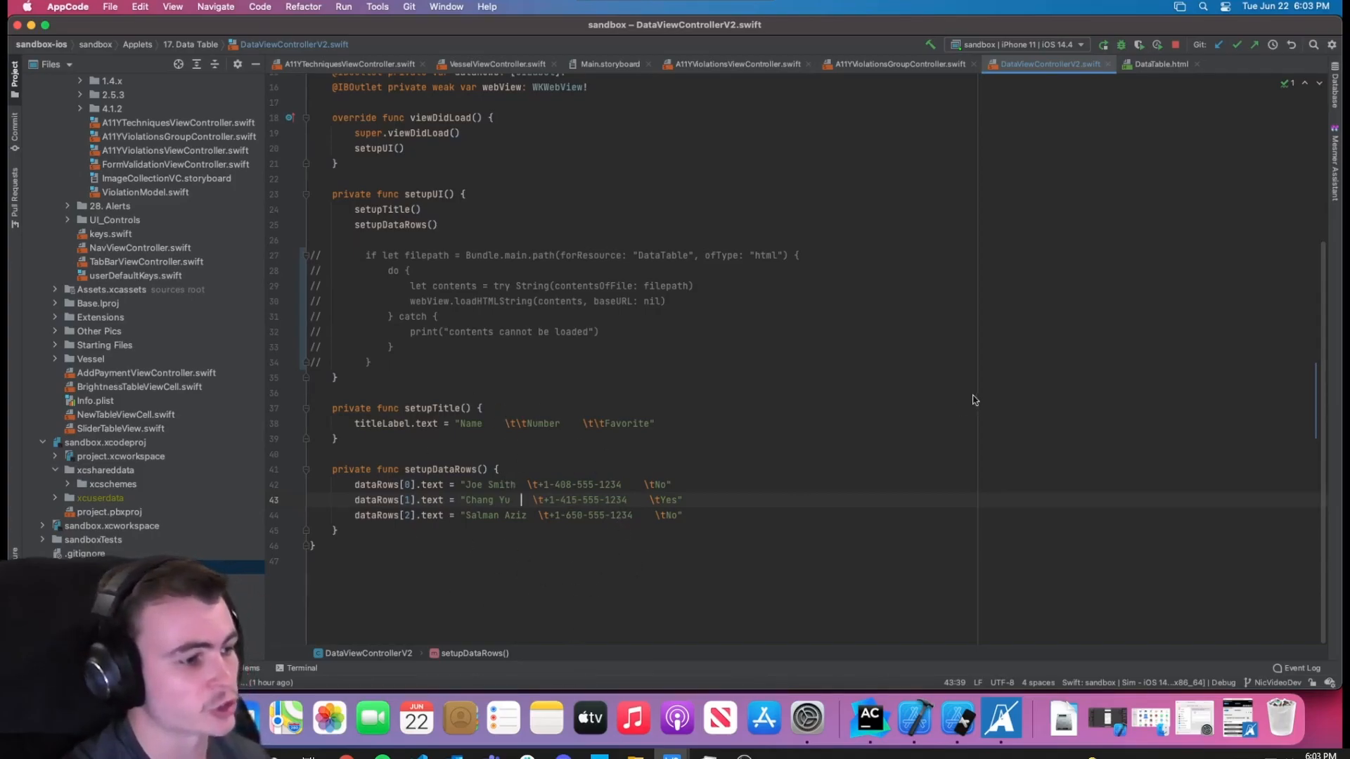
{"action": "mouse_move", "coordinate": [777, 374]}
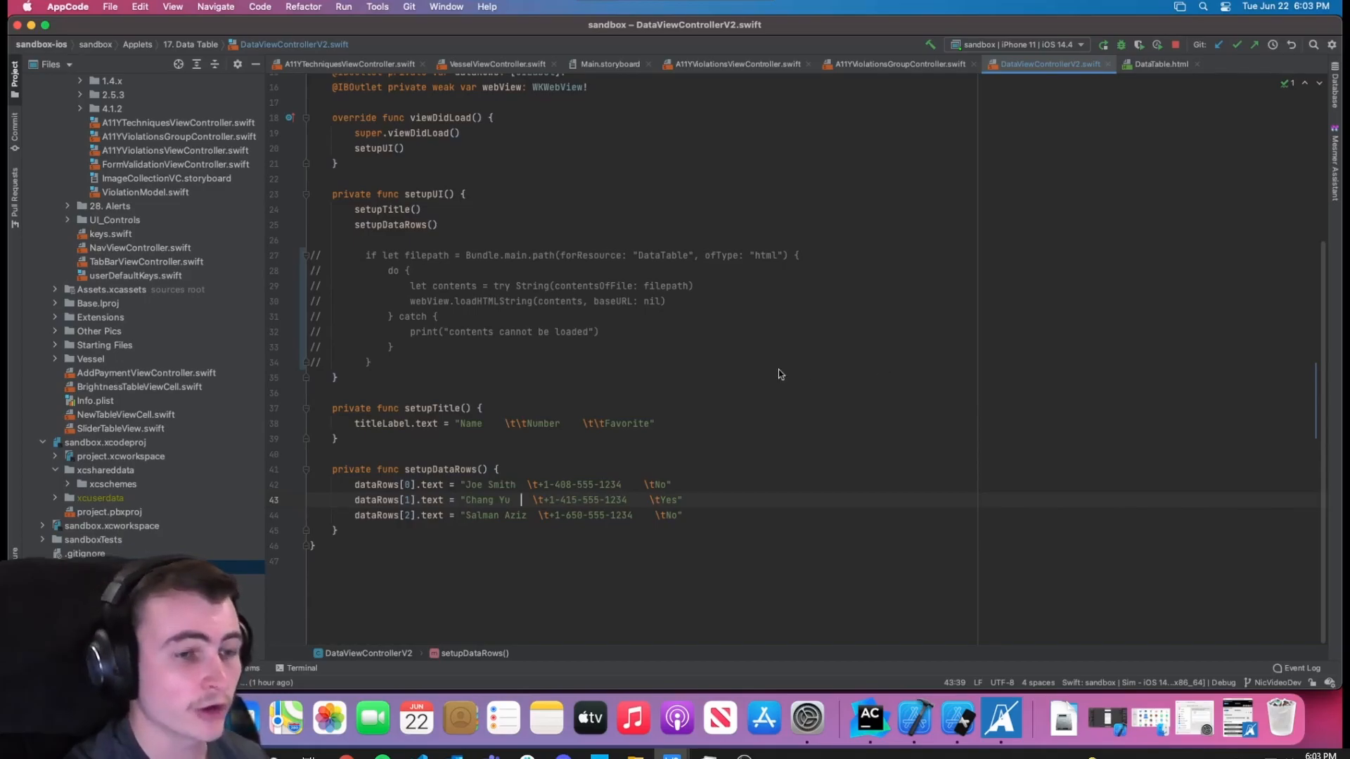
{"action": "mouse_move", "coordinate": [521, 349]}
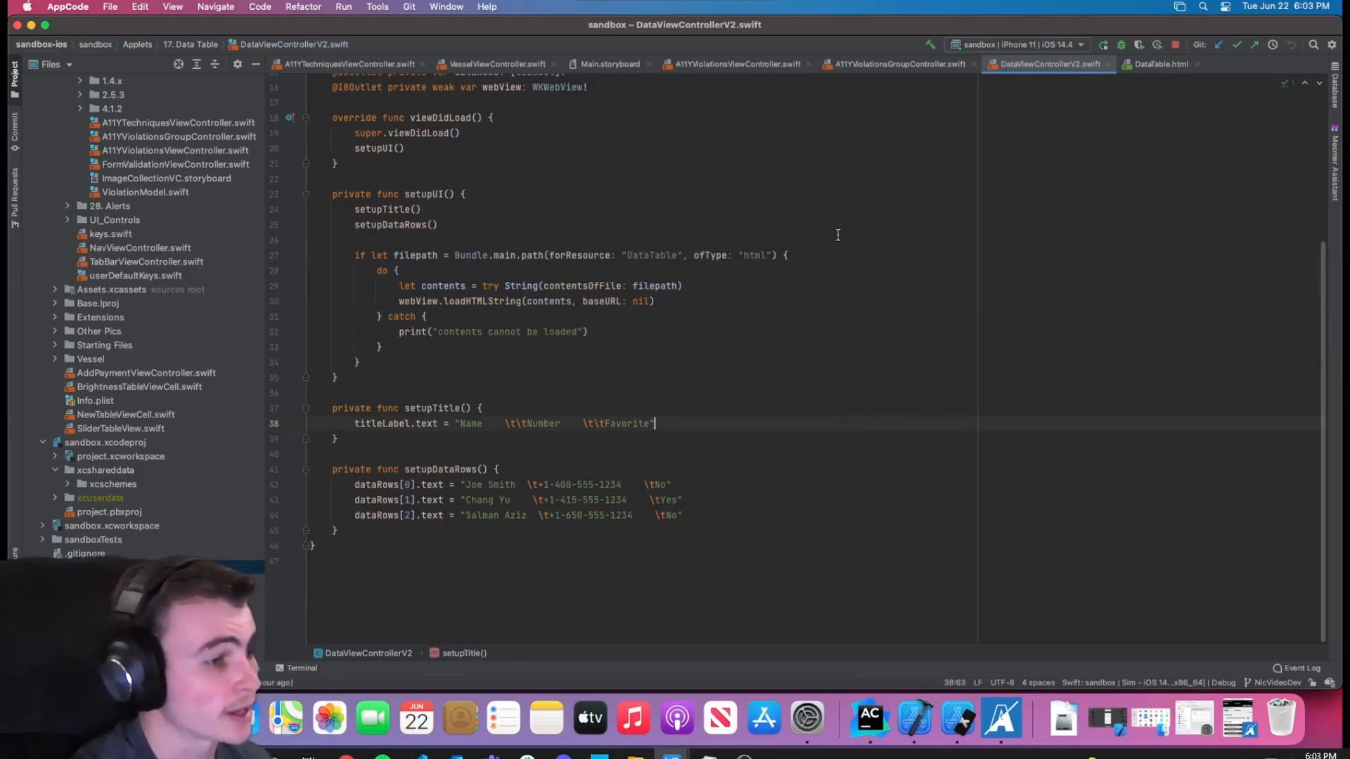
{"action": "left_click", "coordinate": [1160, 64]}
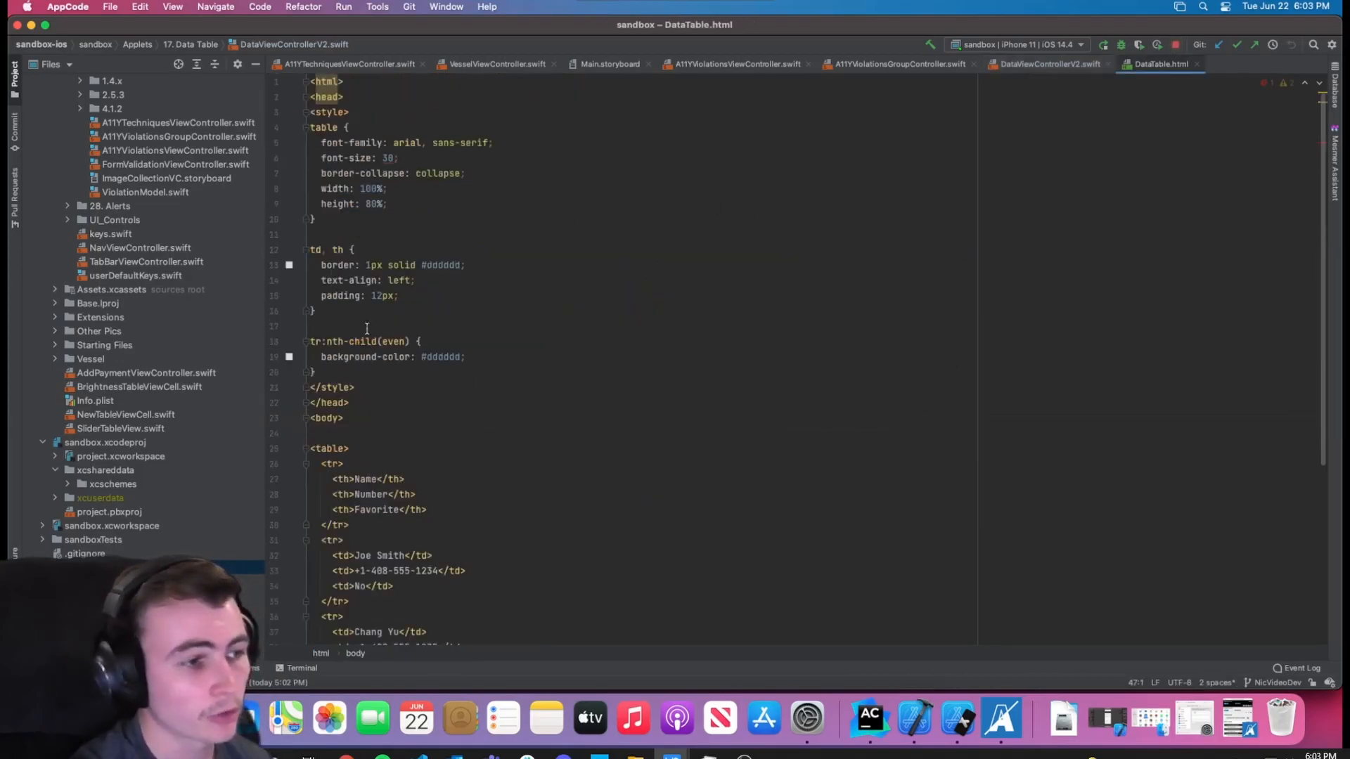
{"action": "scroll", "scroll_direction": "down", "scroll_amount": 3}
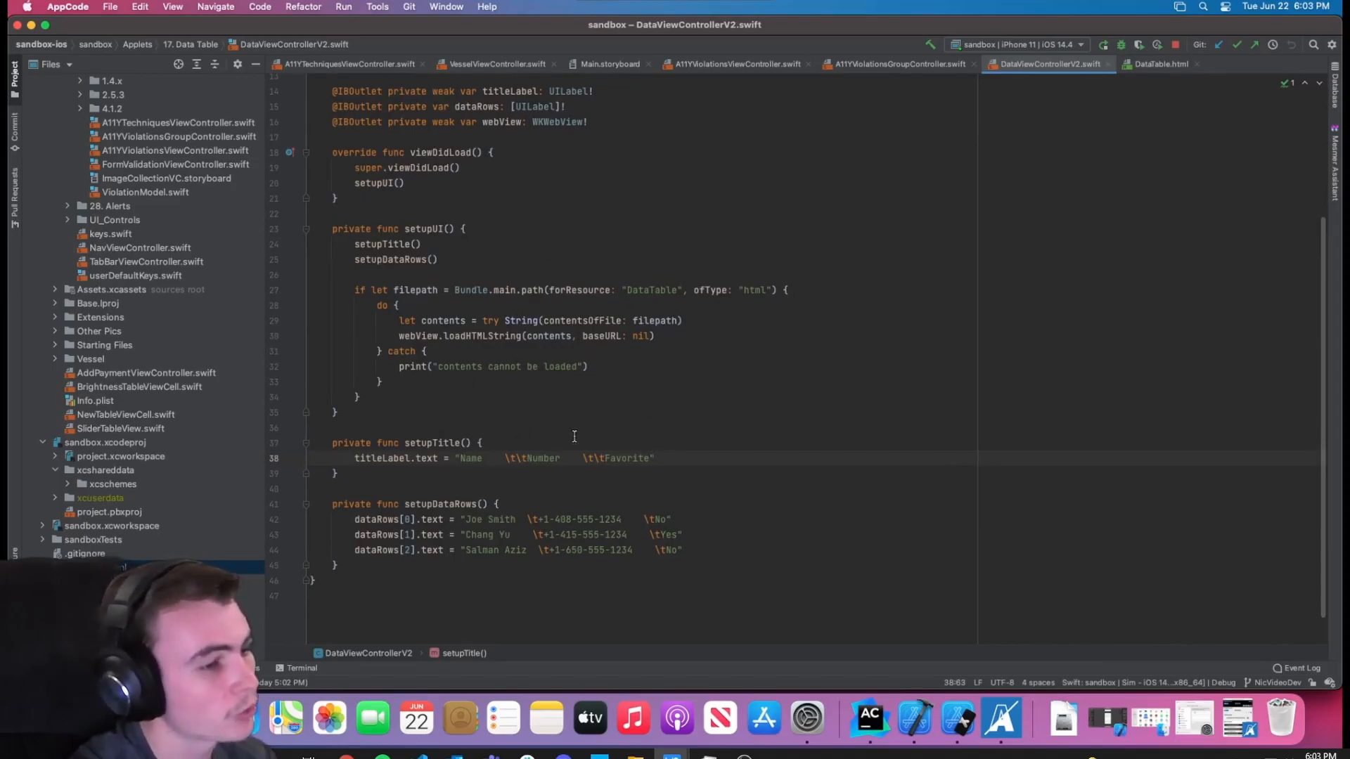
{"action": "mouse_move", "coordinate": [641, 550]}
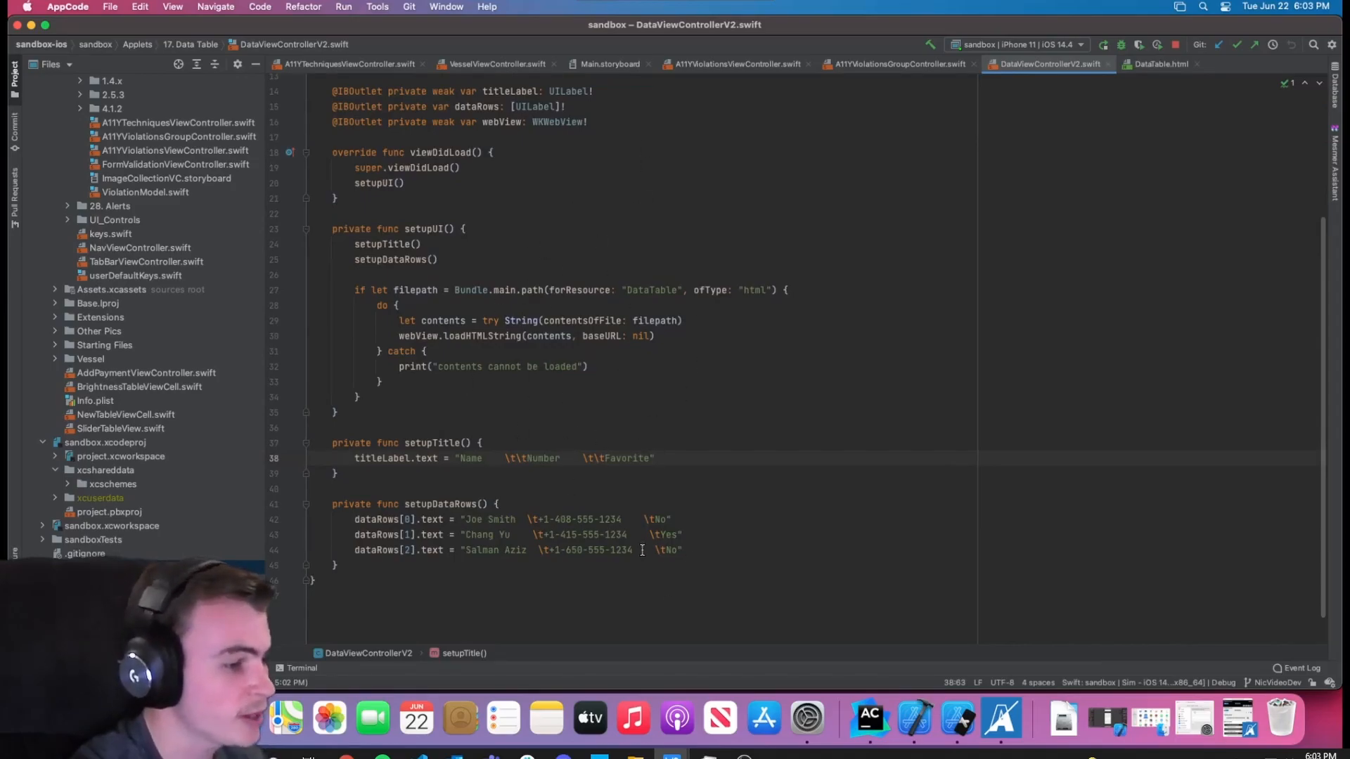